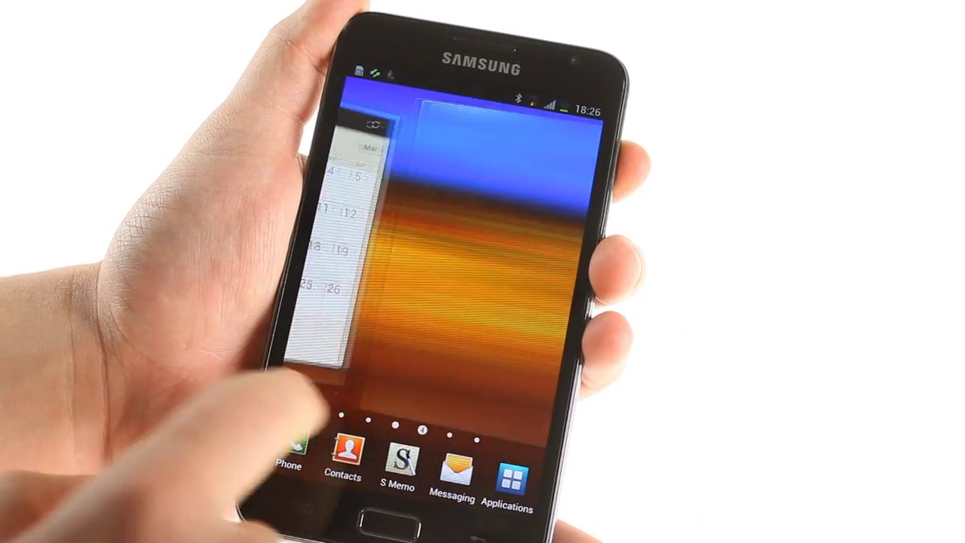
Switch to the next TouchWiz homescreen panel
click(507, 460)
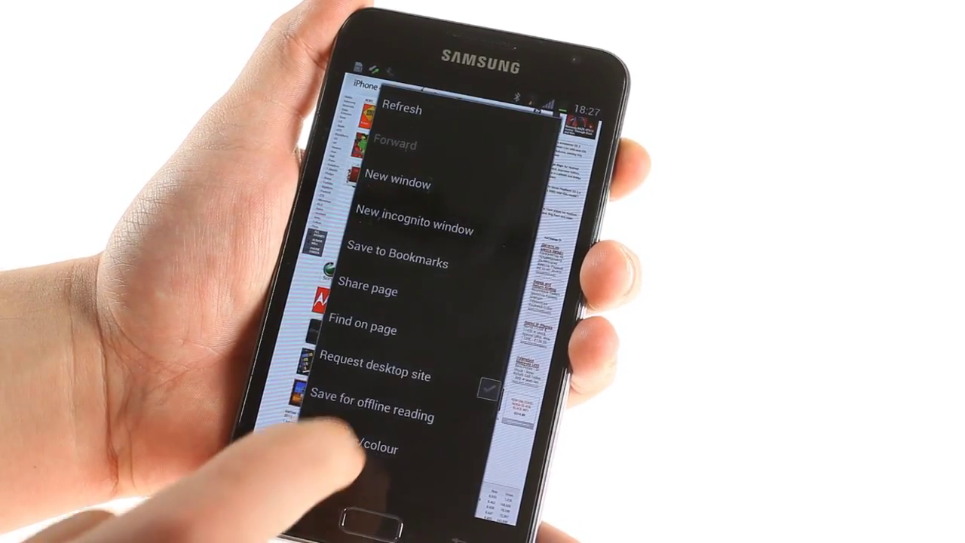
Scroll the browser options menu down to reveal brightness, page info, downloads, print and settings
scroll(up, 3)
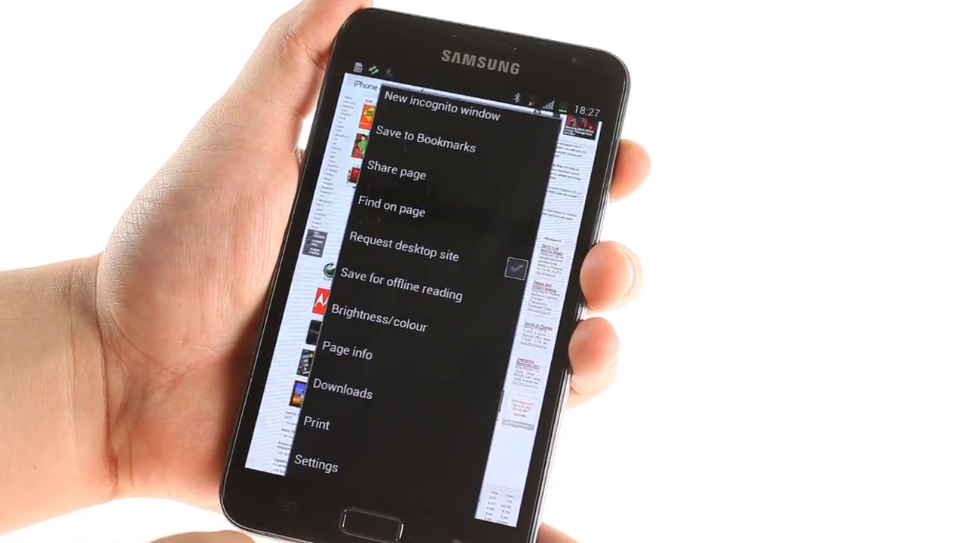